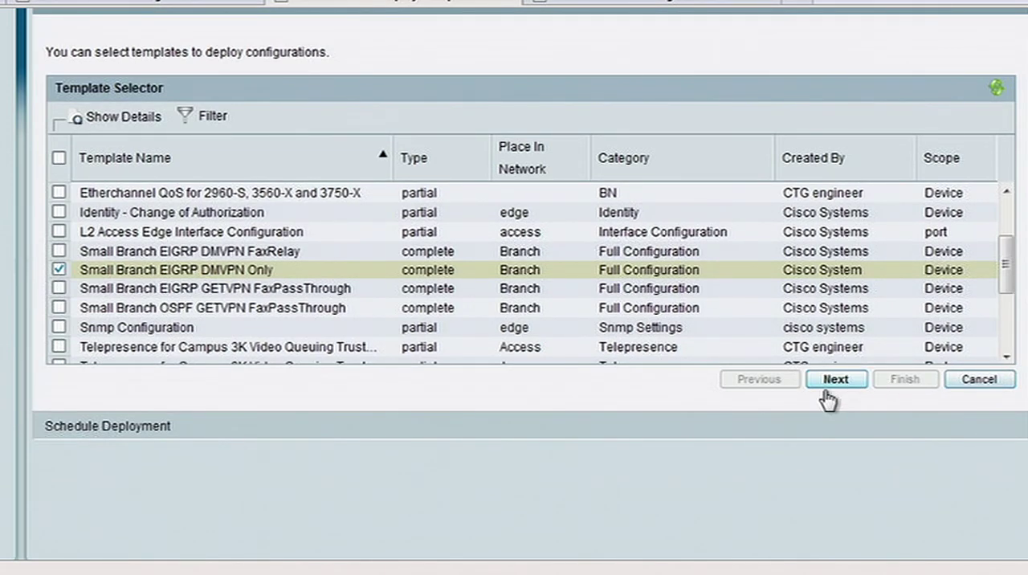
# Proceed with the Small Branch EIGRP DMVPN Only template to the device group chooser.
pyautogui.click(836, 378)
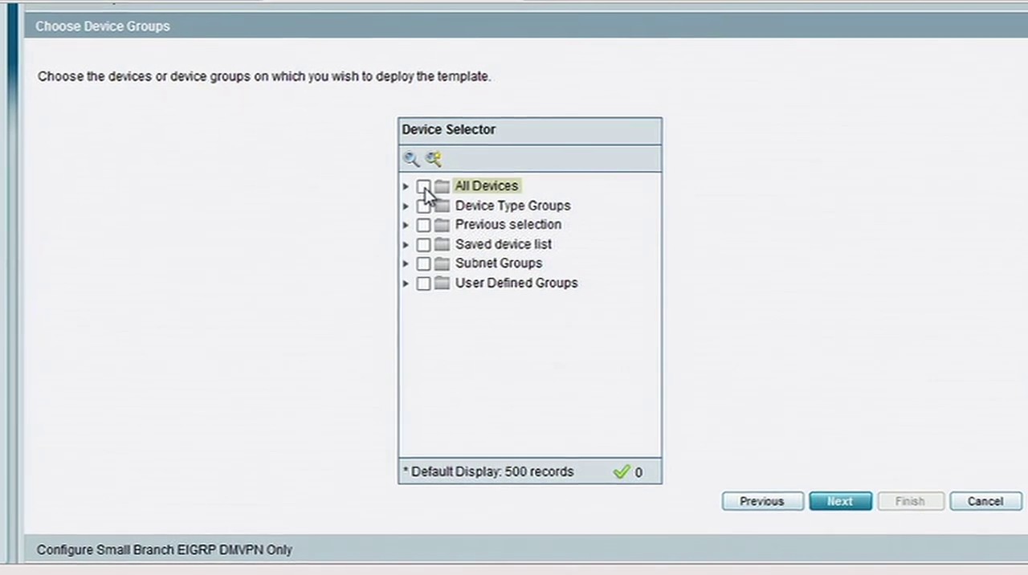
pyautogui.click(424, 185)
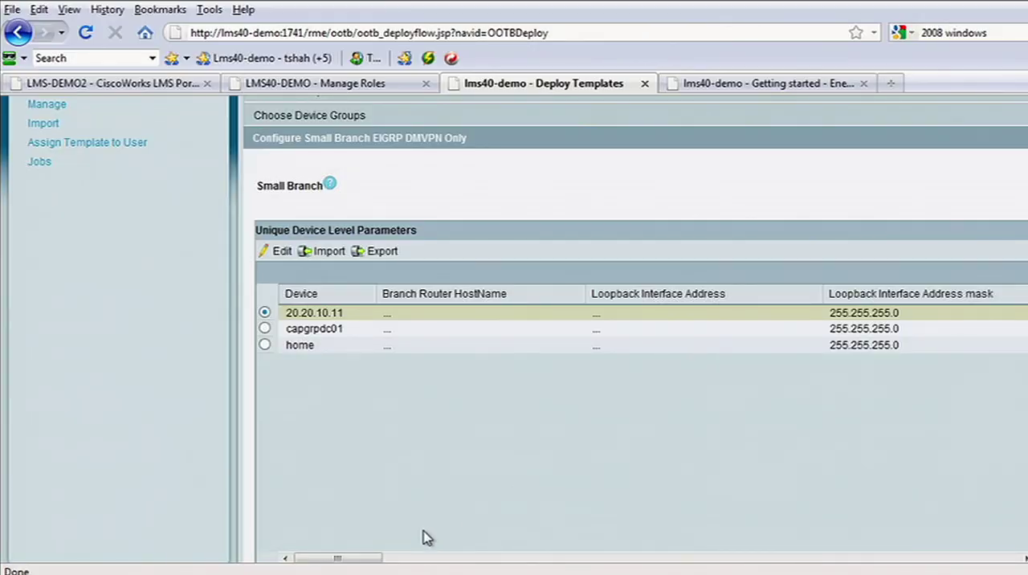
pyautogui.moveTo(282, 251)
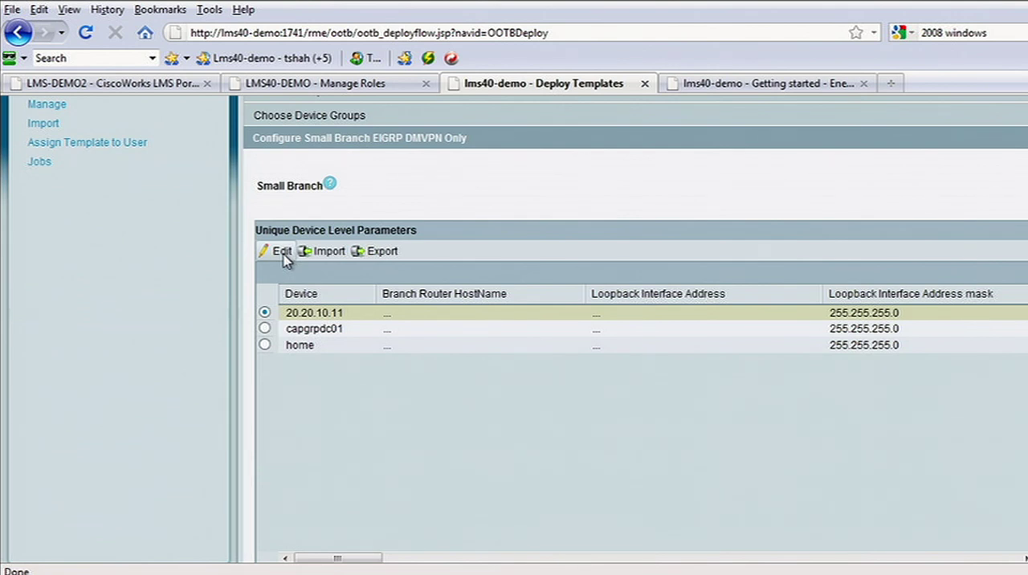
pyautogui.moveTo(322, 256)
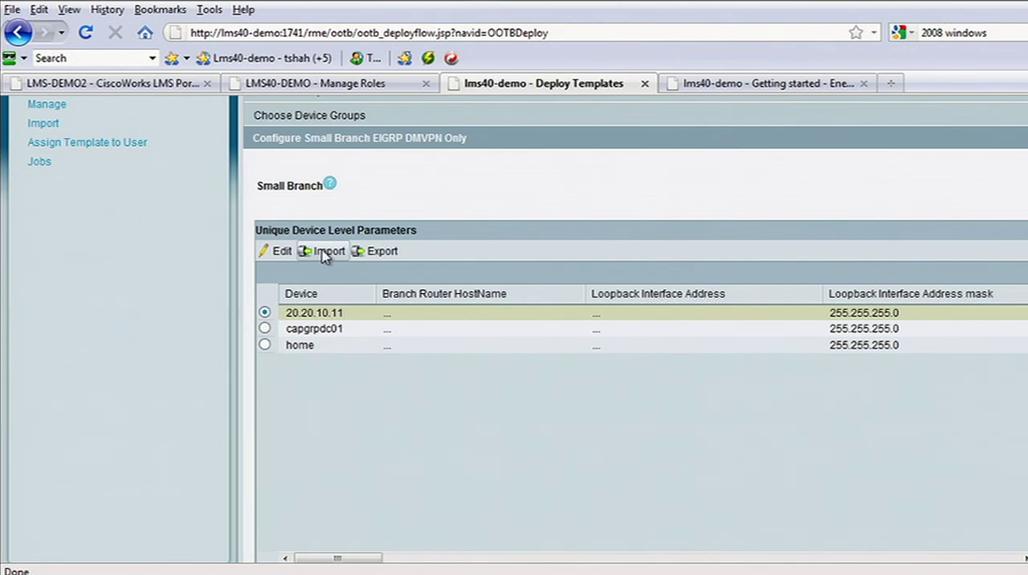
# Choose Small_Branch_DMVPN_Import_with_Values from the *csv-filtered file browser as the parameter import file.
pyautogui.click(328, 250)
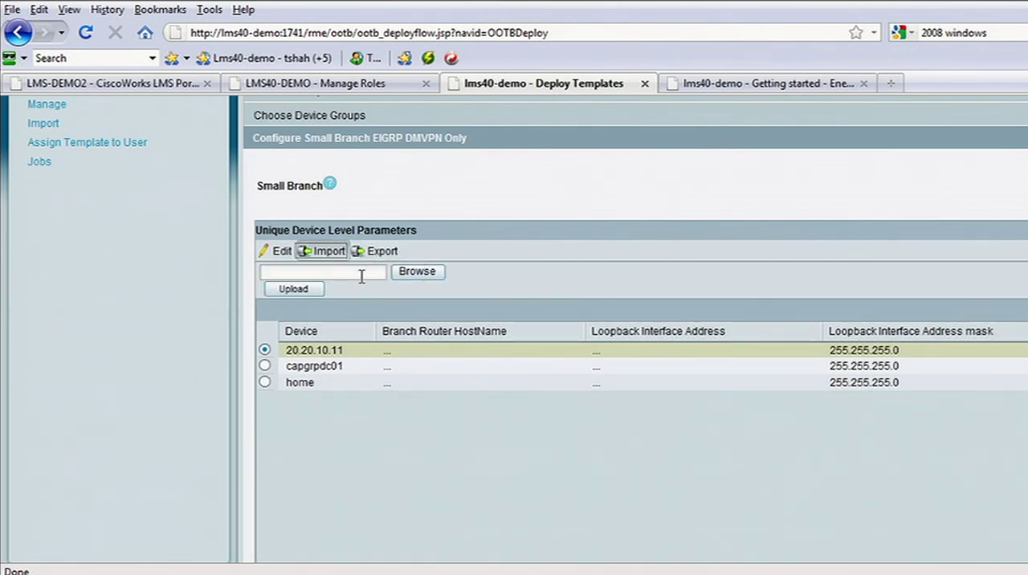
pyautogui.click(418, 270)
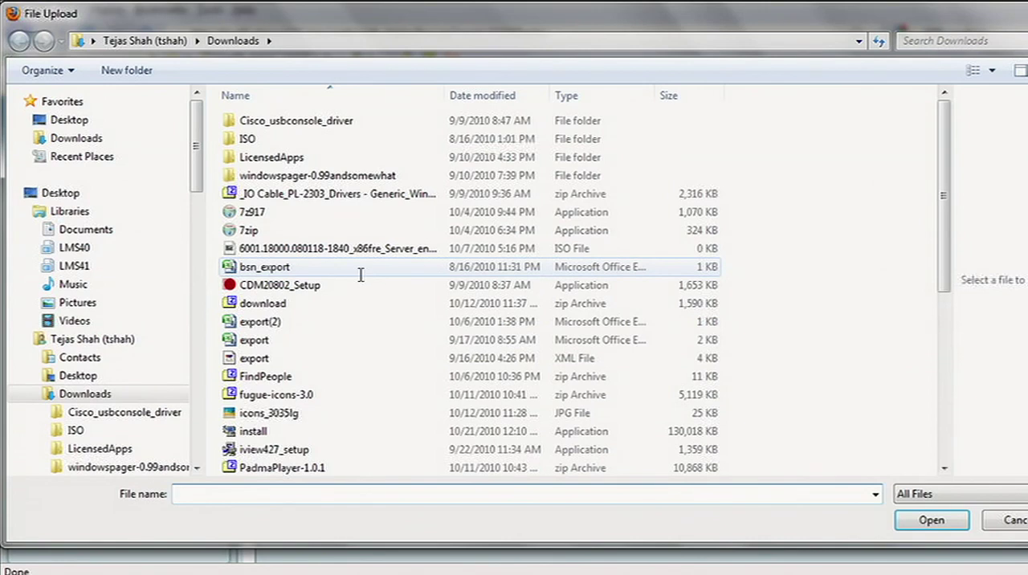
pyautogui.write('*csv')
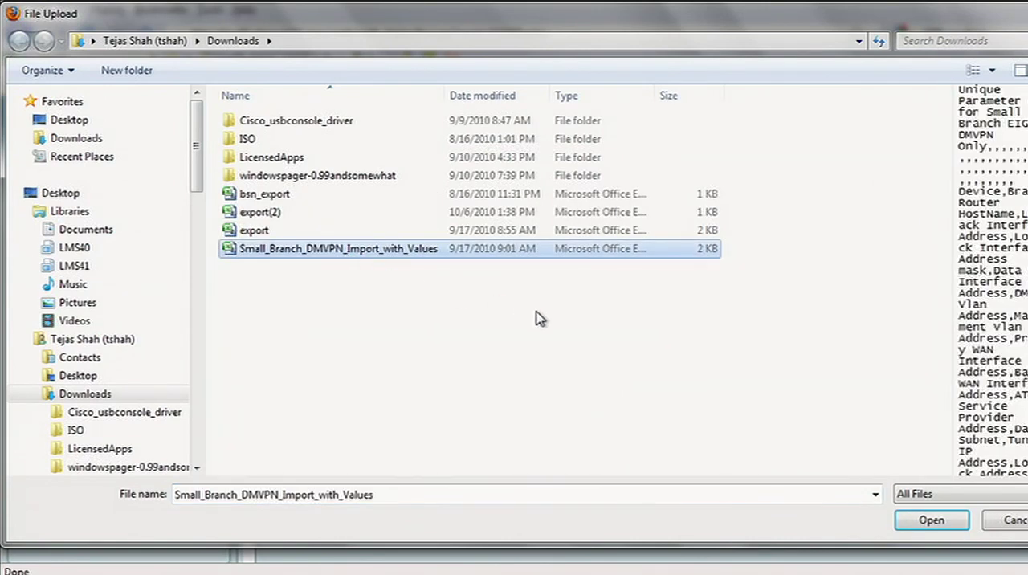
pyautogui.click(931, 521)
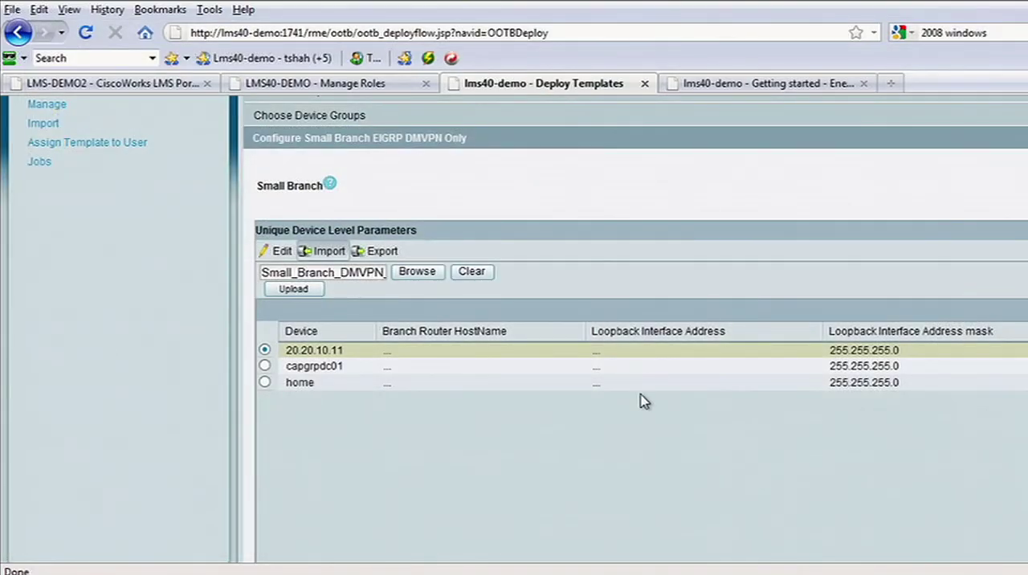
pyautogui.moveTo(305, 306)
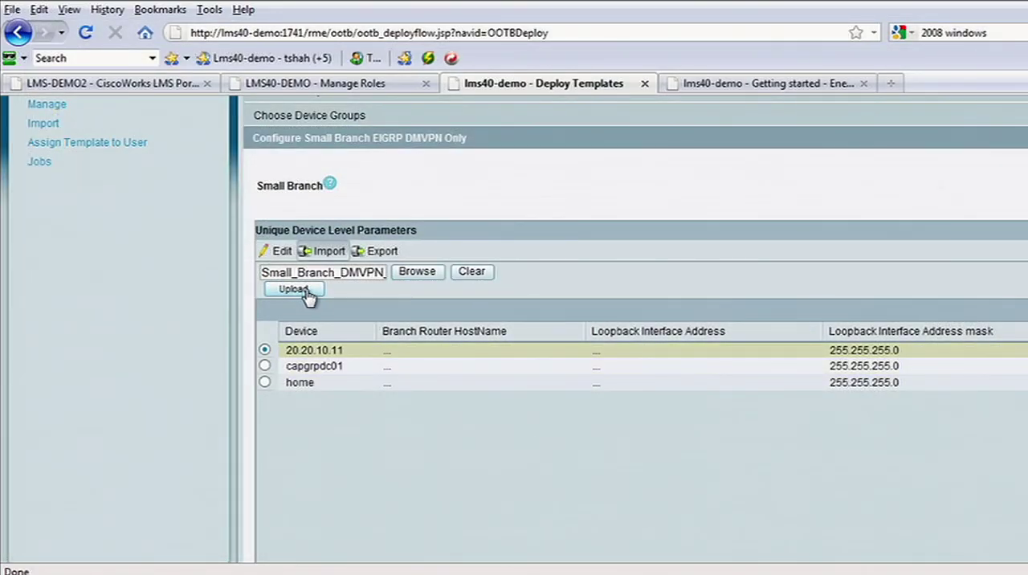
# Upload the chosen Small_Branch_DMVPN parameter file into the device parameters table.
pyautogui.click(293, 289)
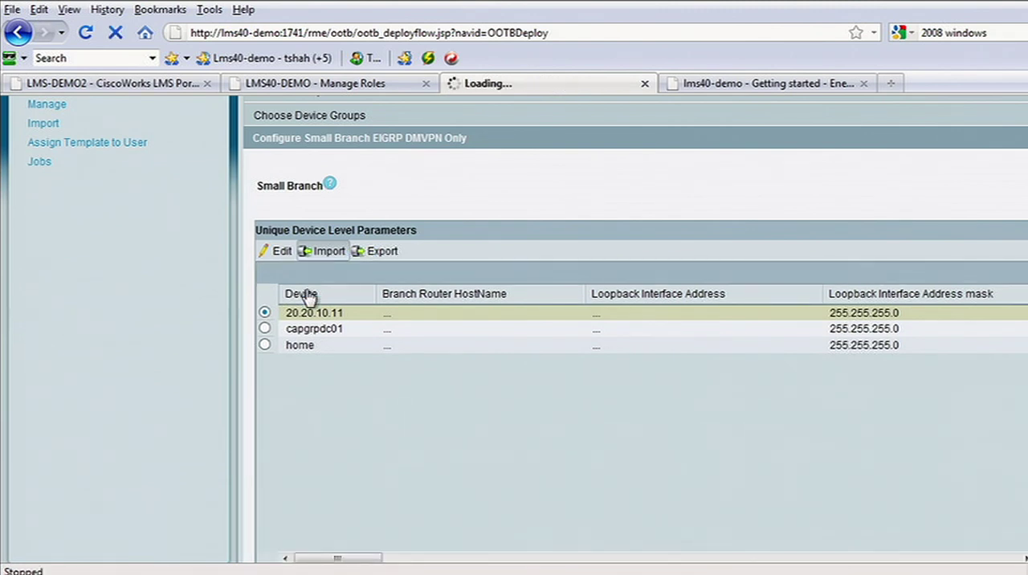